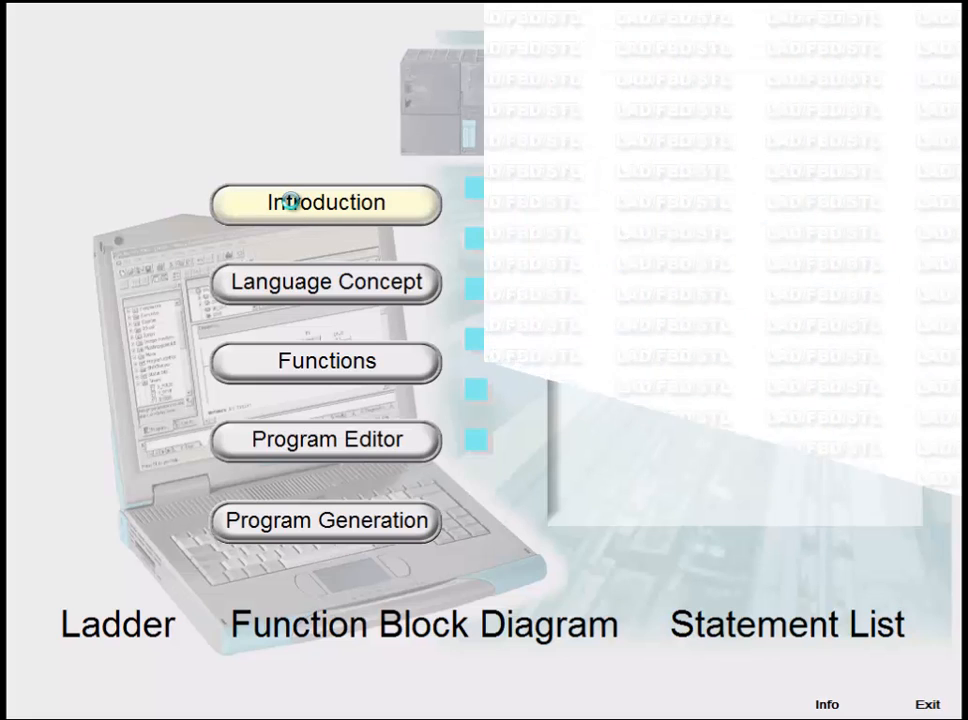
# Step: Play the Introduction chapter, then advance to the Language Concept chapter's controller diagram
pyautogui.click(324, 204)
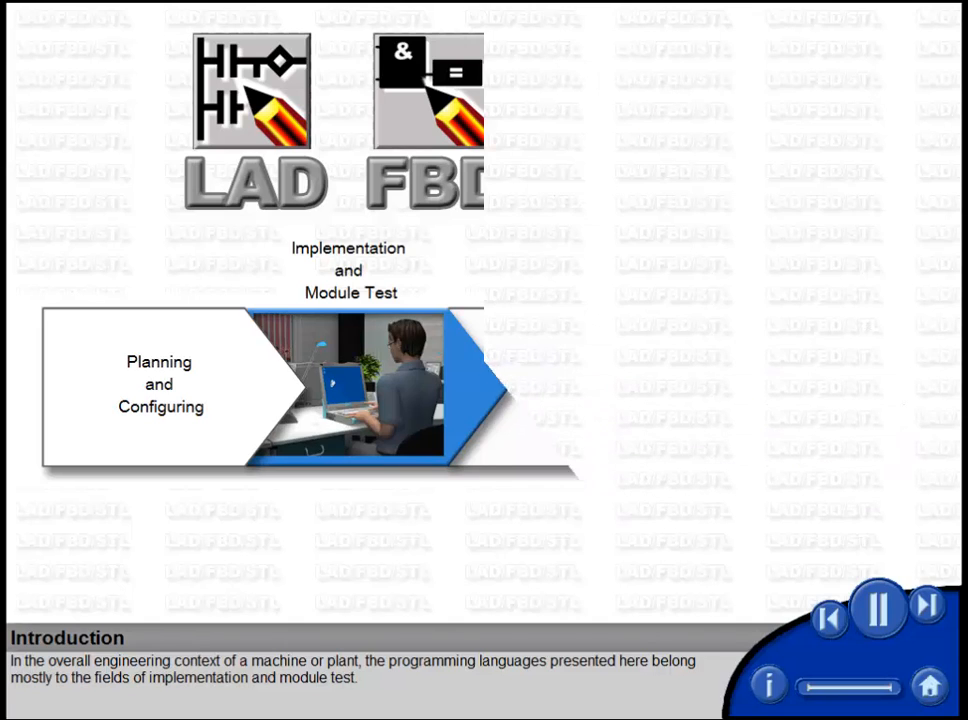
pyautogui.click(924, 612)
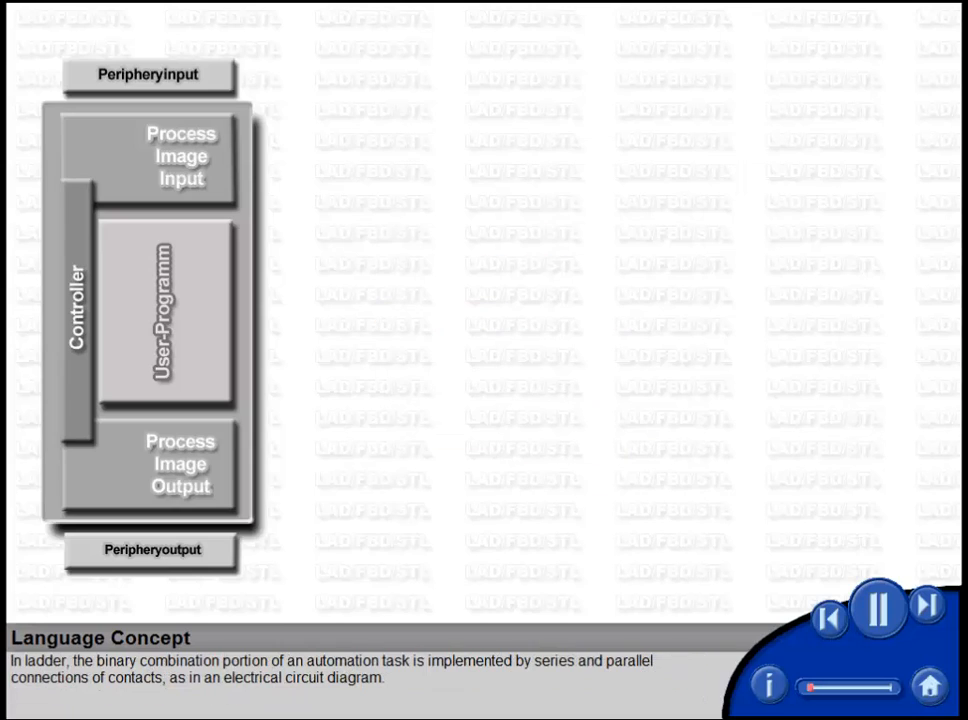
# Step: Advance to the ladder comparison example with the CMP >I box driving Q0.0
pyautogui.click(924, 610)
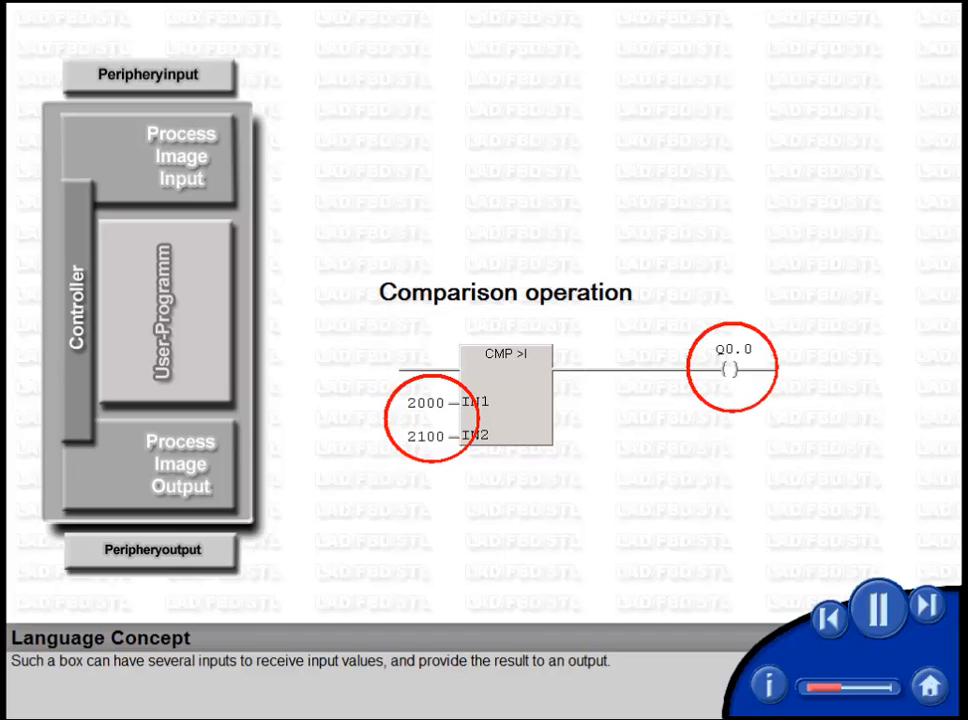
# Step: Advance through the Function Block Diagram slide with counters, compare and block calls
pyautogui.click(924, 610)
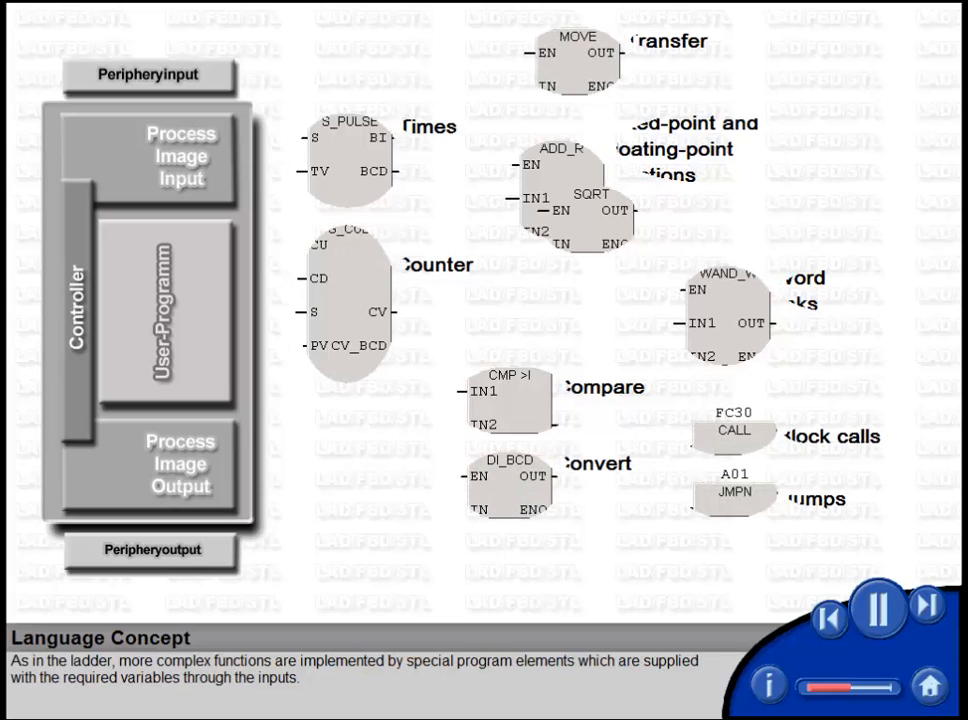
pyautogui.click(924, 604)
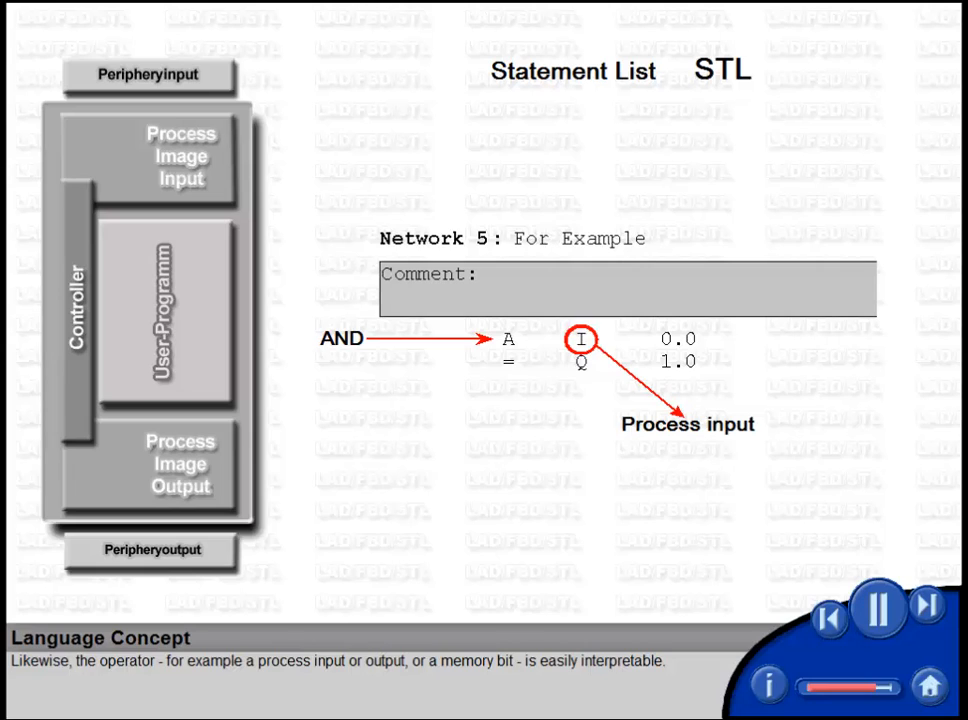
# Step: Advance past the STL explanation to the slide on mixing all three languages in one CPU
pyautogui.click(924, 612)
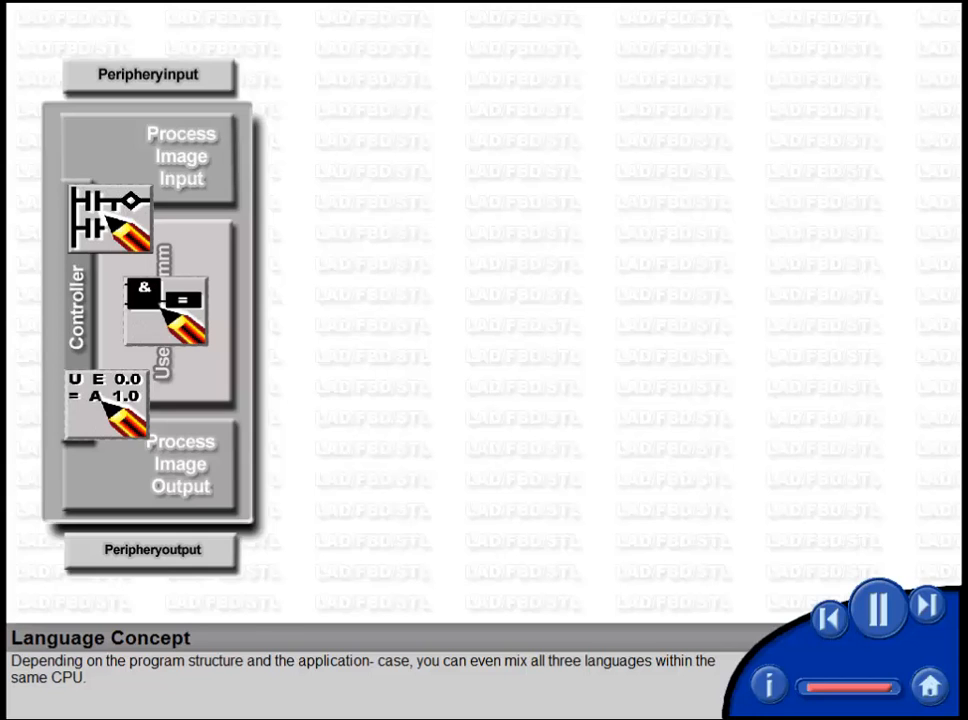
pyautogui.click(924, 616)
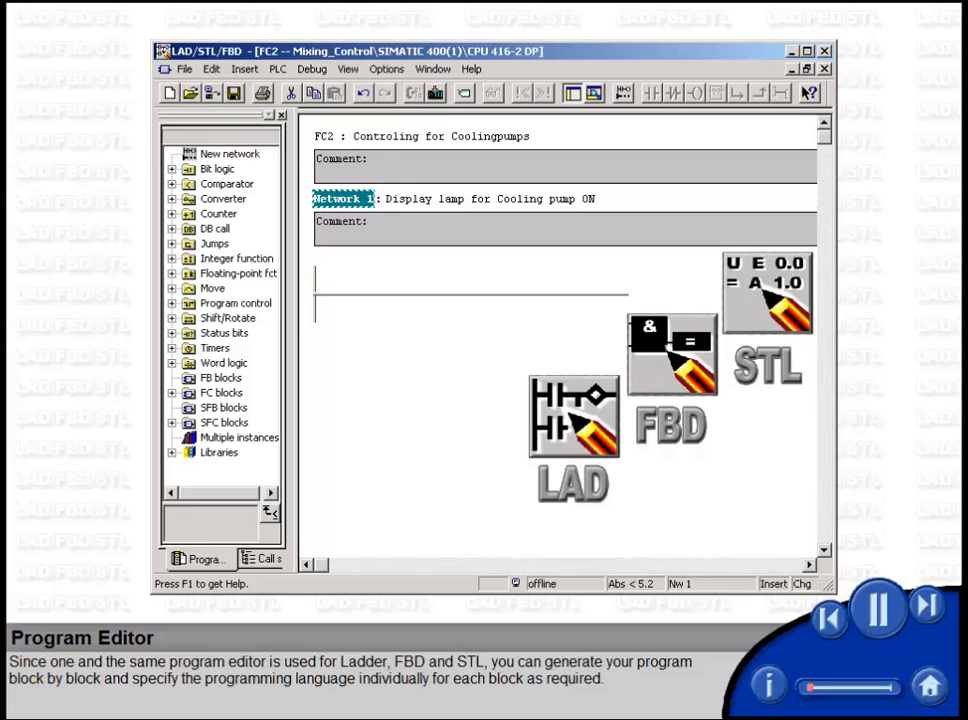
# Step: Show switching block FC2's language via the View menu's LAD / STL / FBD entries
pyautogui.click(348, 68)
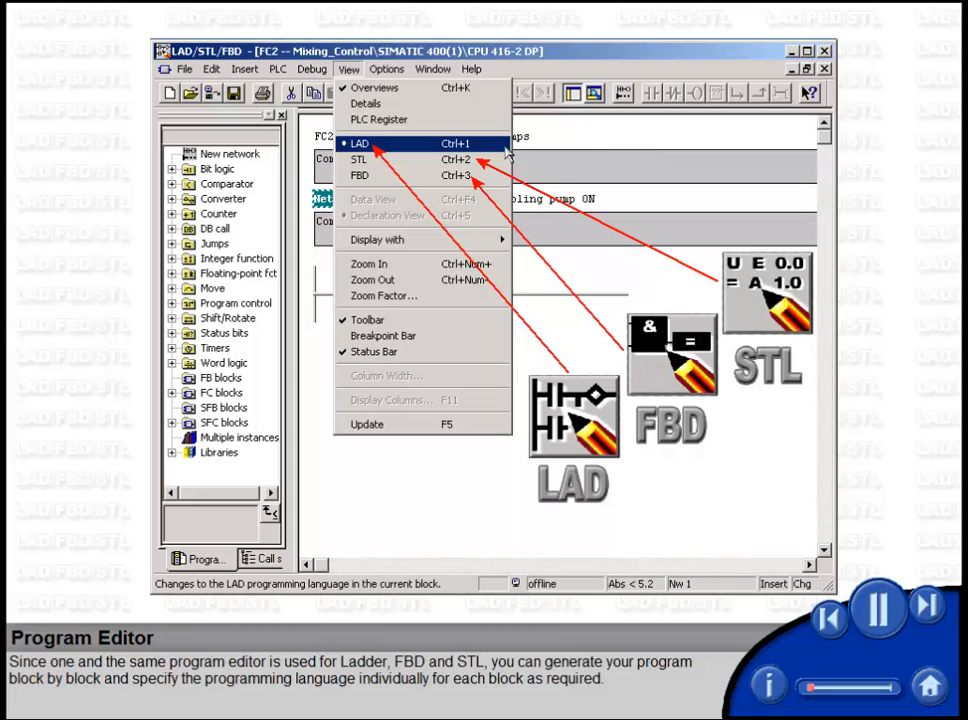
pyautogui.click(358, 160)
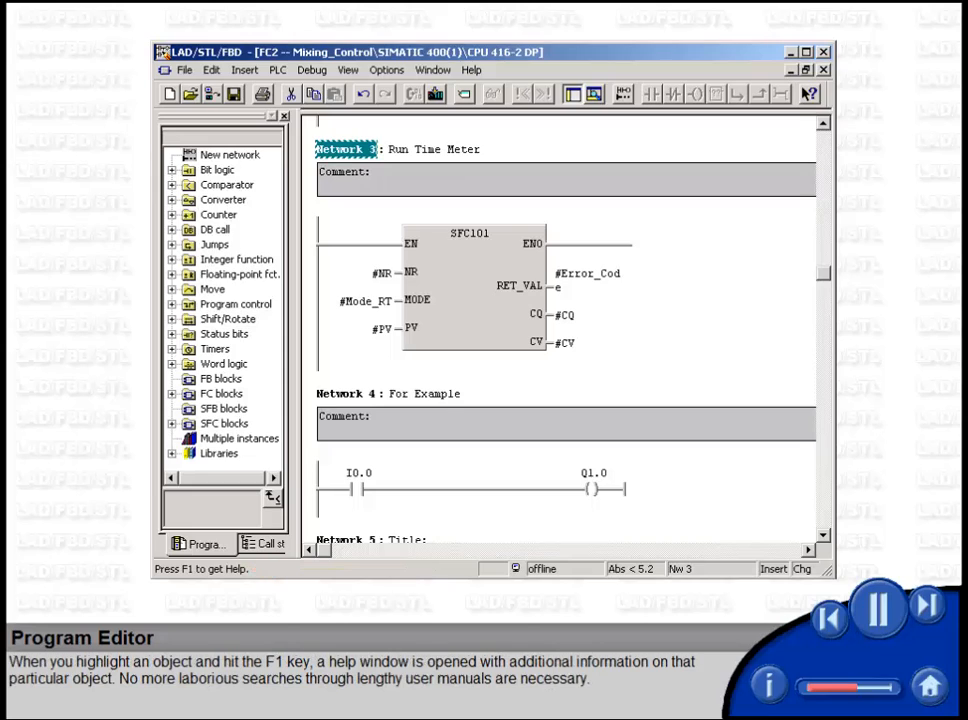
# Step: Demonstrate F1 context help on a selected element, leading into the symbolic addressing slide
pyautogui.click(470, 290)
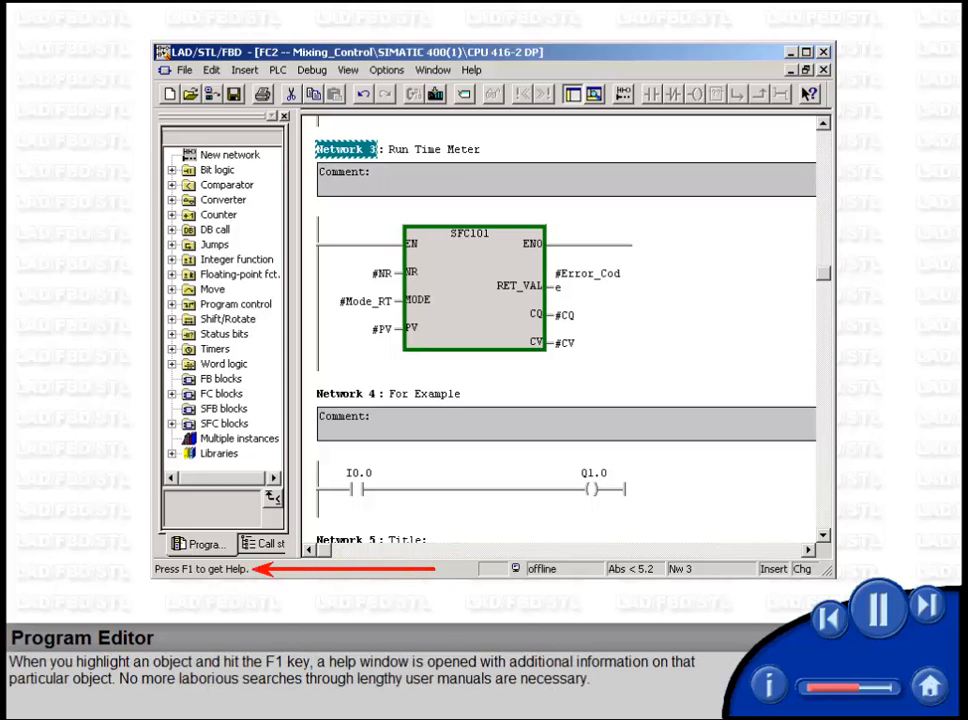
pyautogui.press('f1')
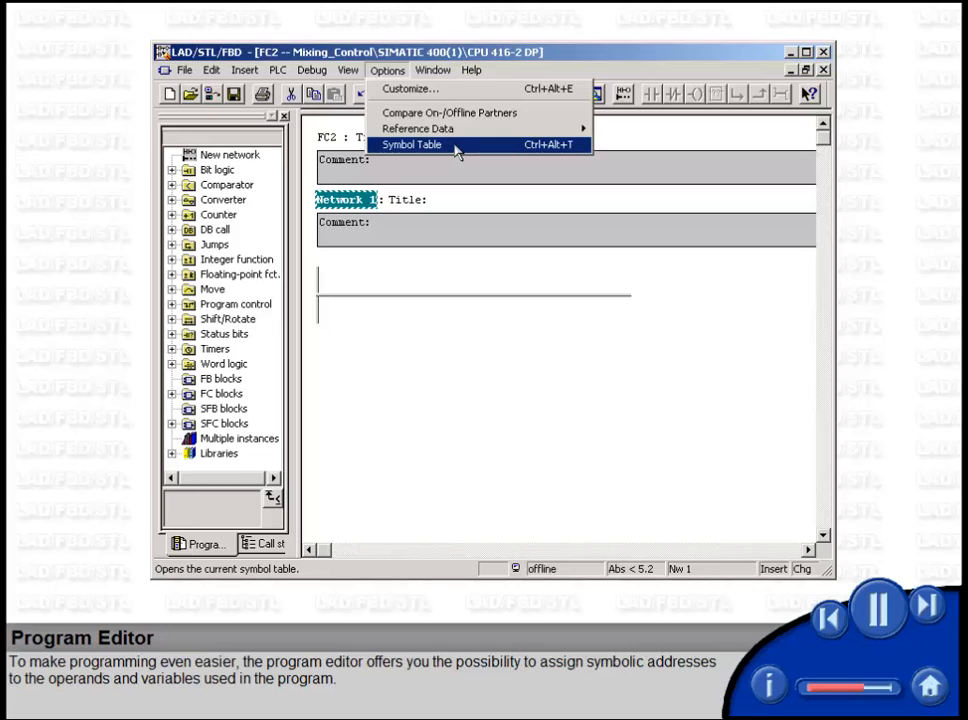
# Step: Show the Symbol Editor's table of project-wide symbols such as Cooling_Pump_Block and Cycle_Block
pyautogui.click(412, 144)
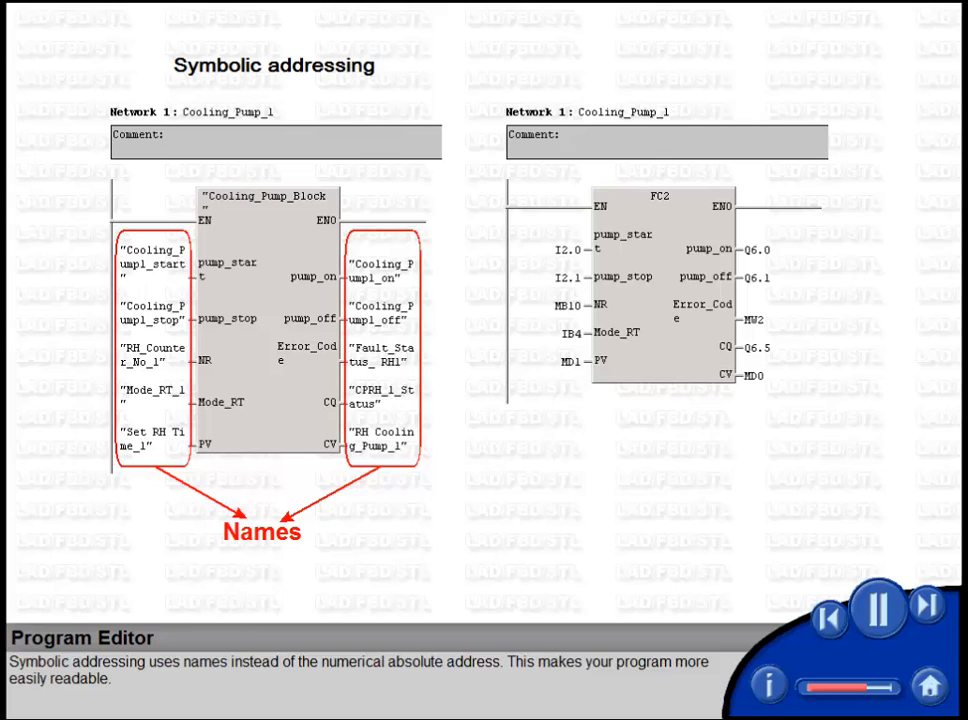
pyautogui.click(388, 70)
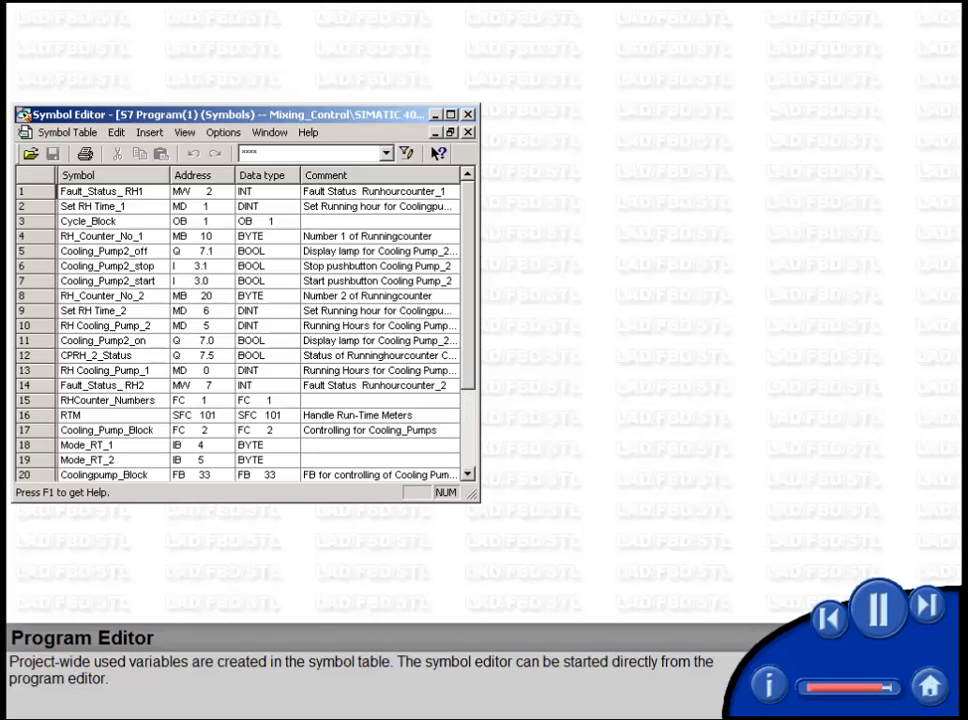
# Step: Show starting the symbol editor via Options > Symbol Table in the LAD/STL/FBD editor
pyautogui.click(726, 132)
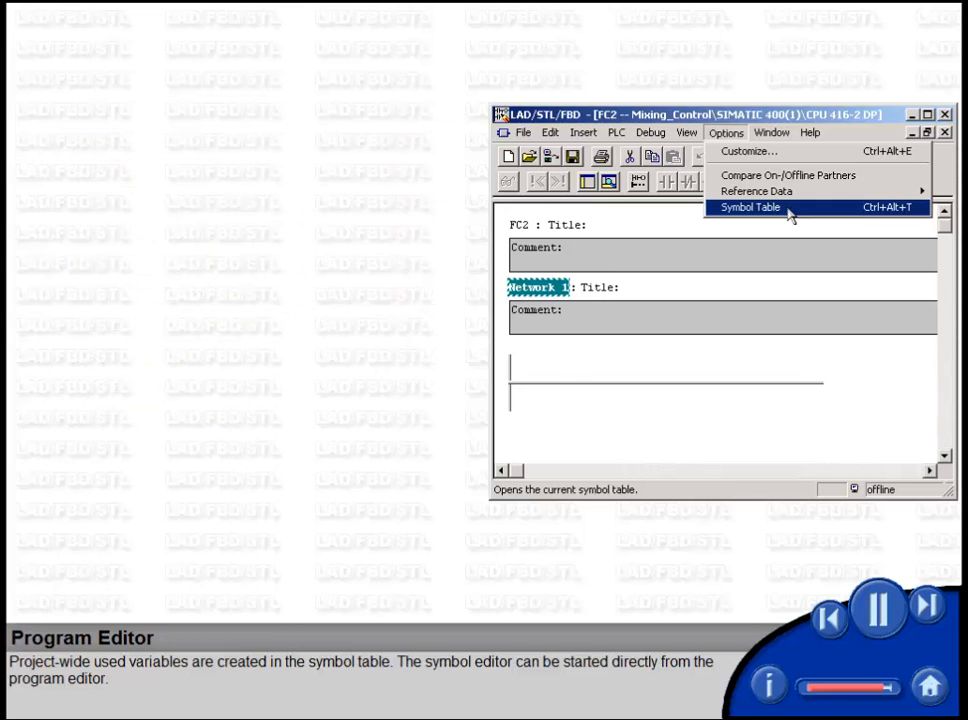
pyautogui.click(750, 206)
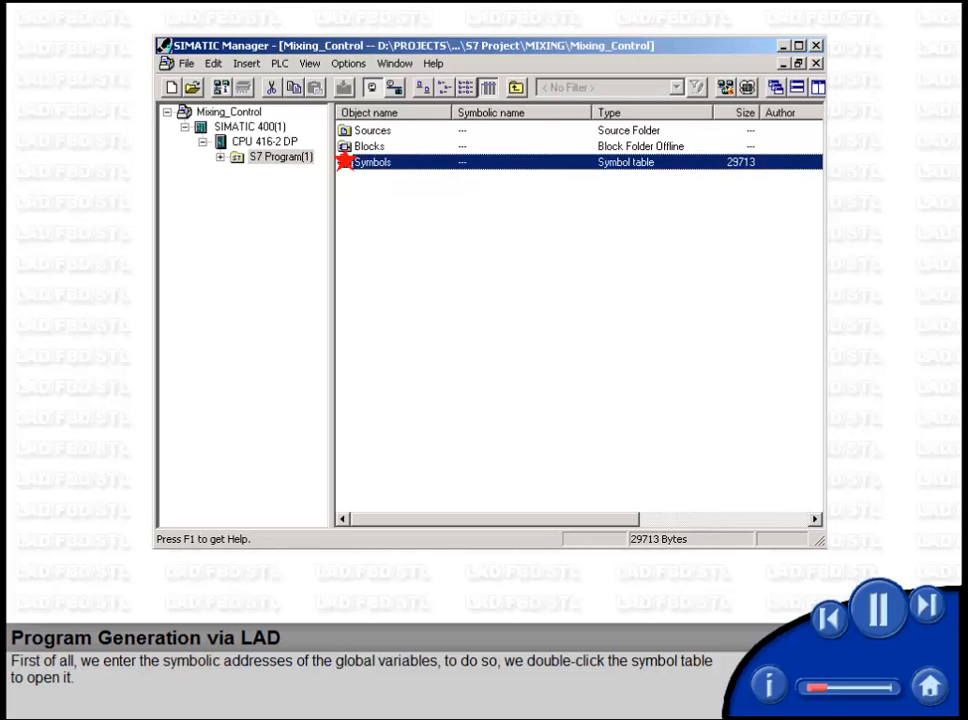
# Step: Advance from entering global symbols to the Insert > S7 Block > Function slide
pyautogui.doubleClick(372, 162)
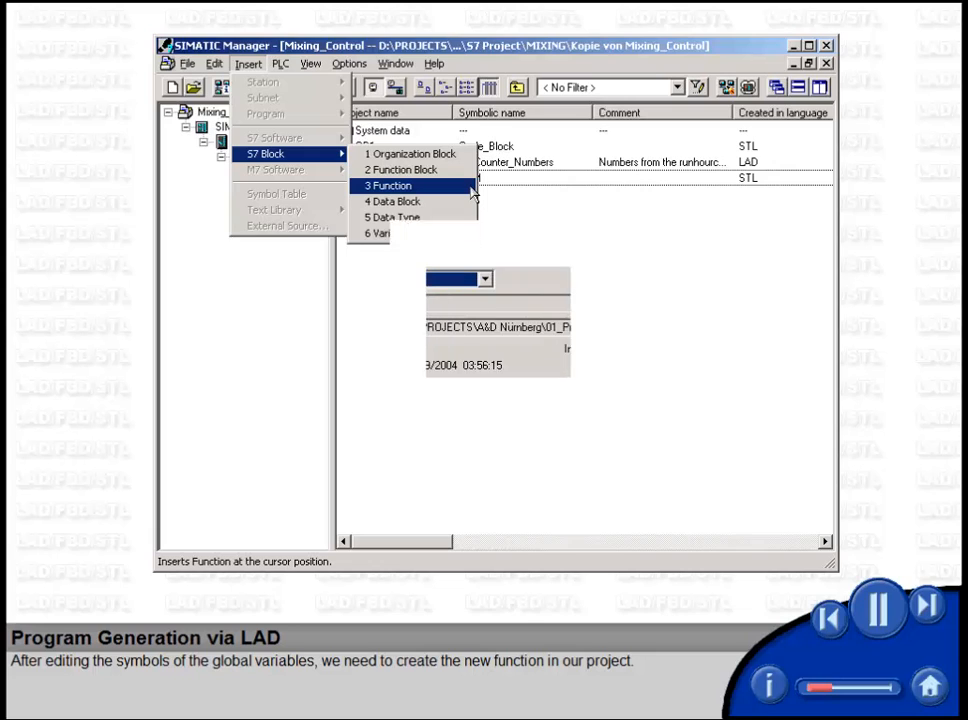
# Step: Continue through the Properties - Function dialog to FC2 Cooling_Pump_Block listed in the Blocks folder
pyautogui.click(388, 184)
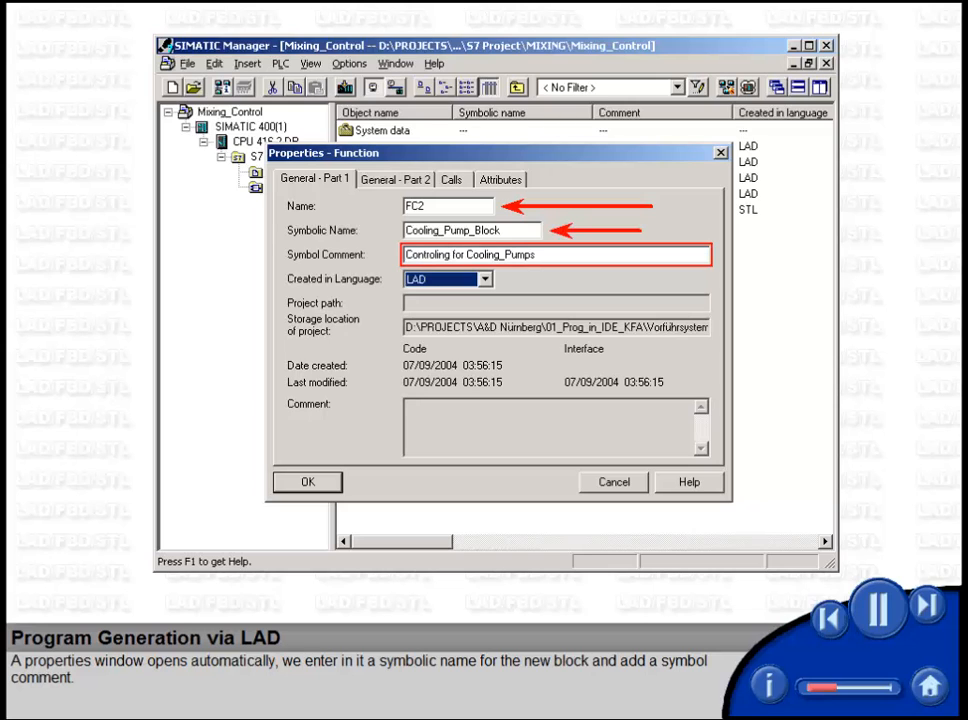
pyautogui.click(308, 482)
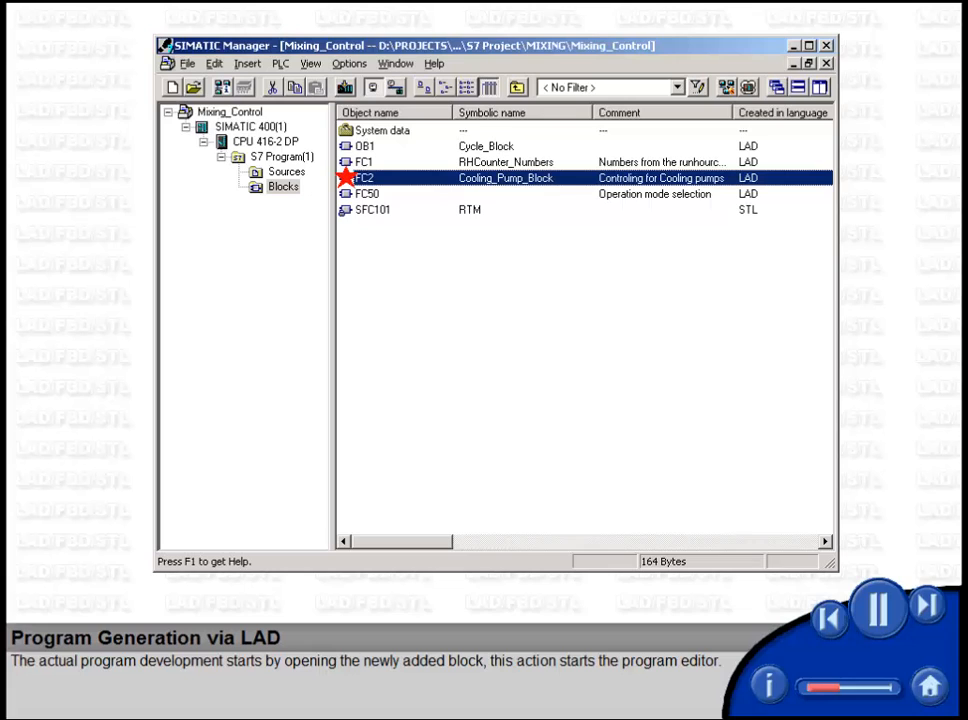
# Step: Complete Network 1 with pump start/stop contacts switching the pump_on lamp coil
pyautogui.doubleClick(364, 176)
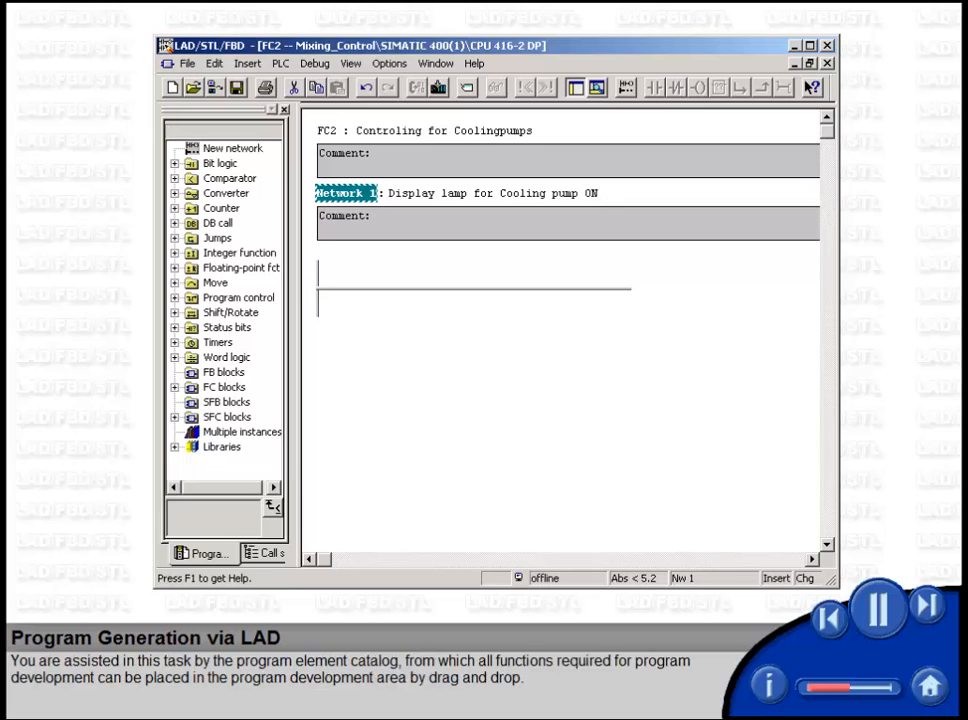
pyautogui.click(176, 164)
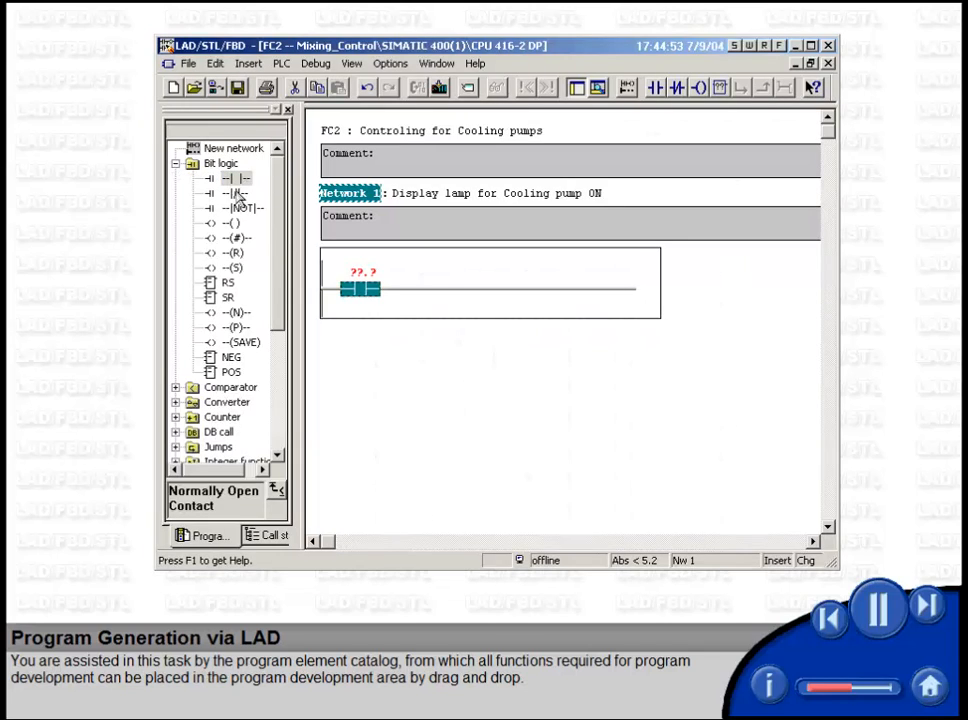
pyautogui.click(236, 192)
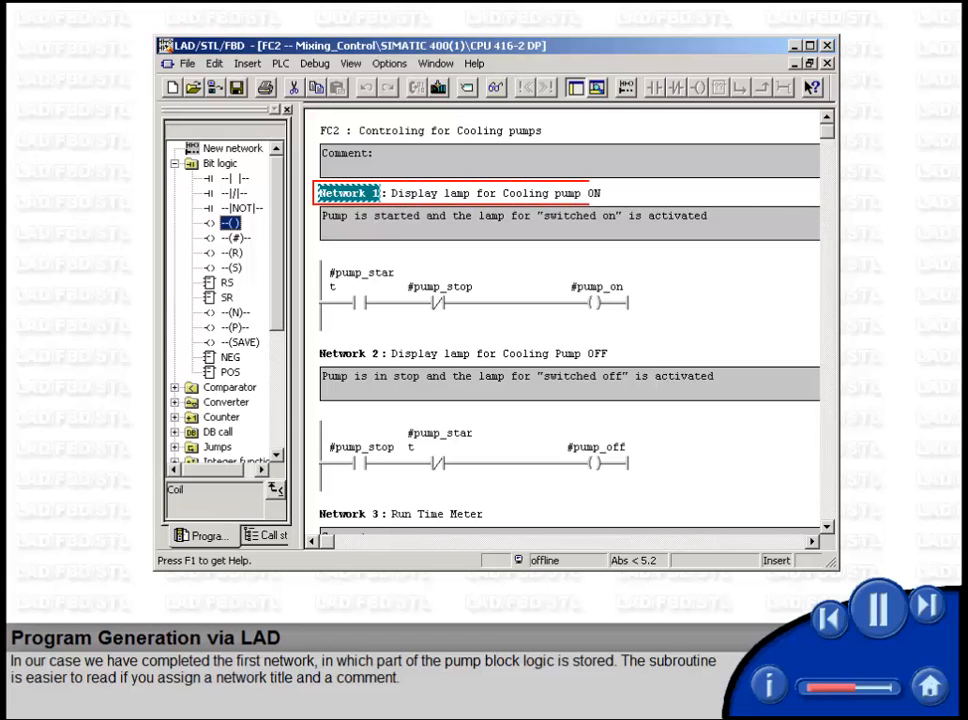
# Step: Review Network 2's OFF lamp title and comment and Network 3's SFC101 run-time meter
pyautogui.click(480, 192)
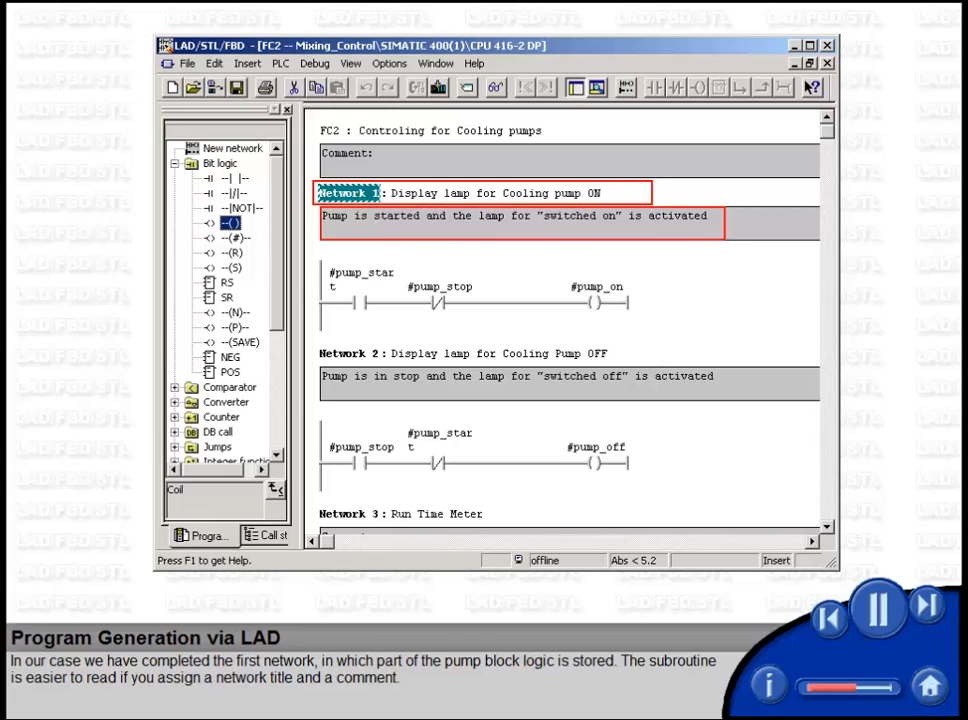
pyautogui.scroll(-3)
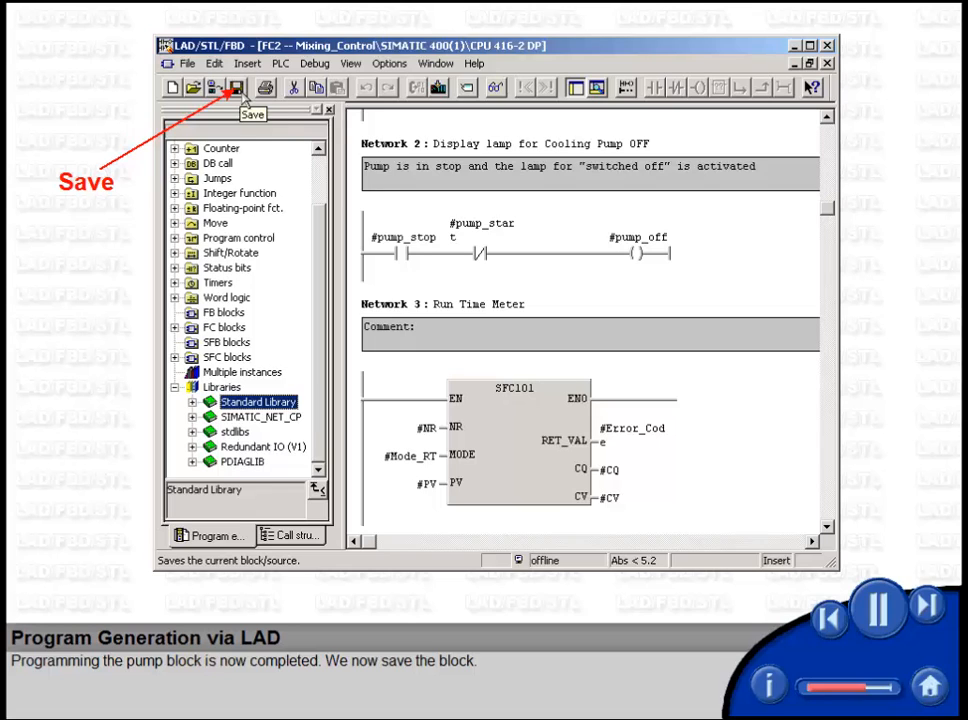
# Step: Save FC2 and return to the Blocks folder listing OB1, FC1, FC2, FC50 and SFC101
pyautogui.click(236, 88)
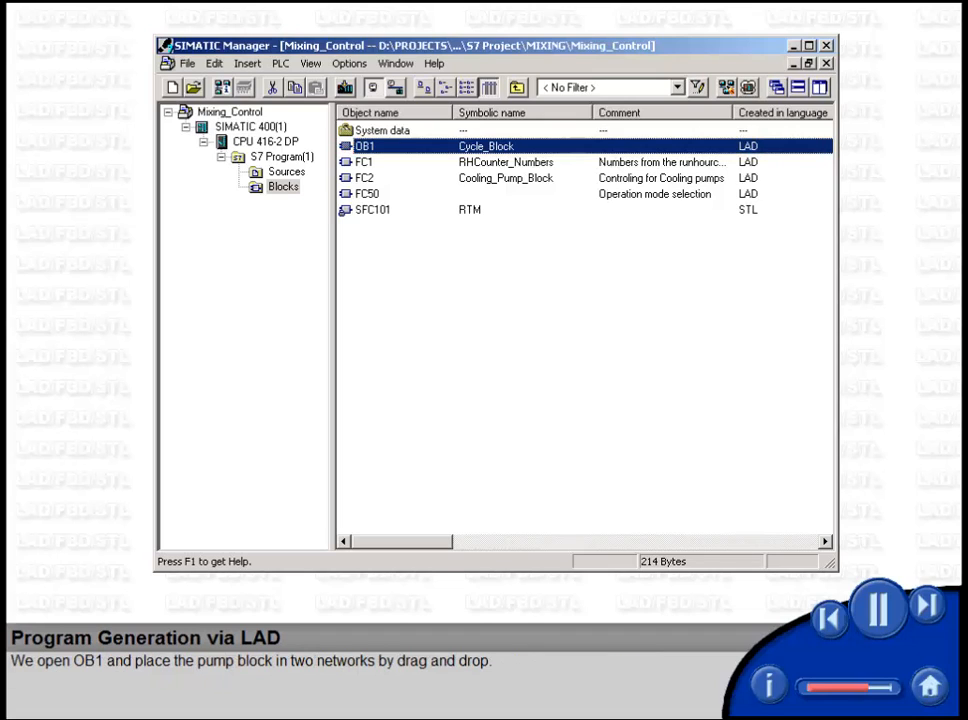
# Step: Edit OB1 so Network 1 calls Cooling_Pump_Block with the first pump's variables
pyautogui.doubleClick(366, 146)
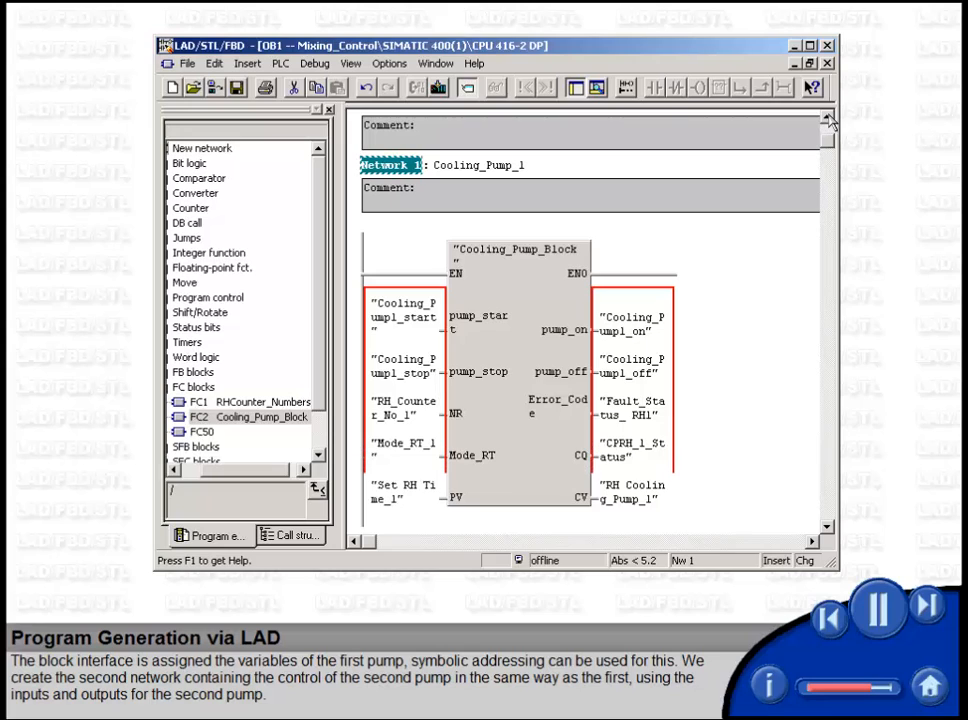
pyautogui.scroll(-3)
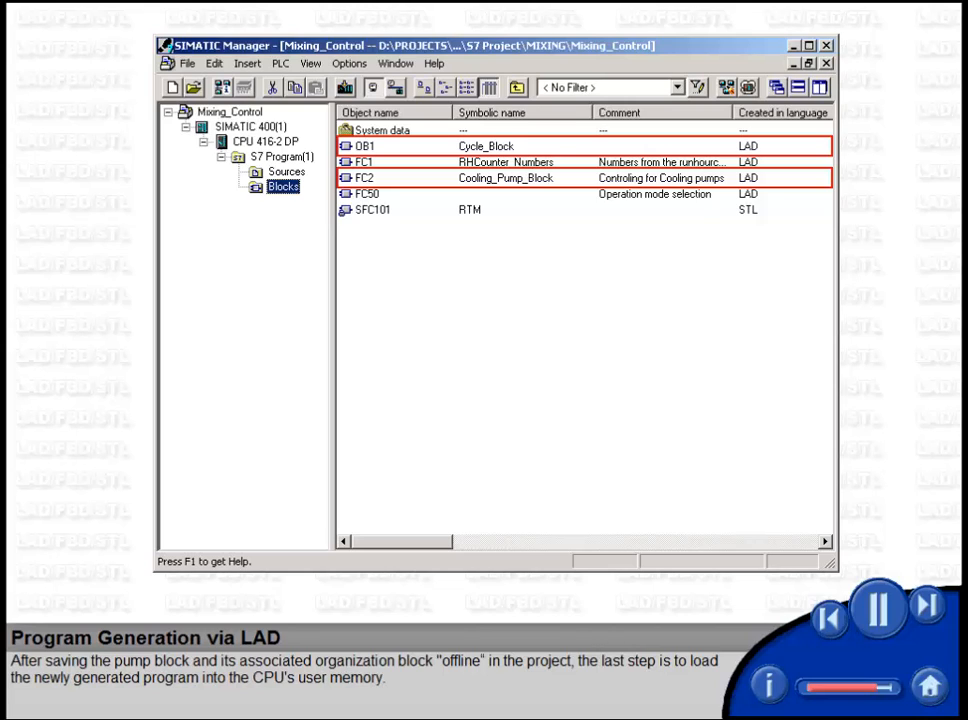
# Step: Select OB1 and FC2 together in the block list for download to the CPU
pyautogui.click(364, 176)
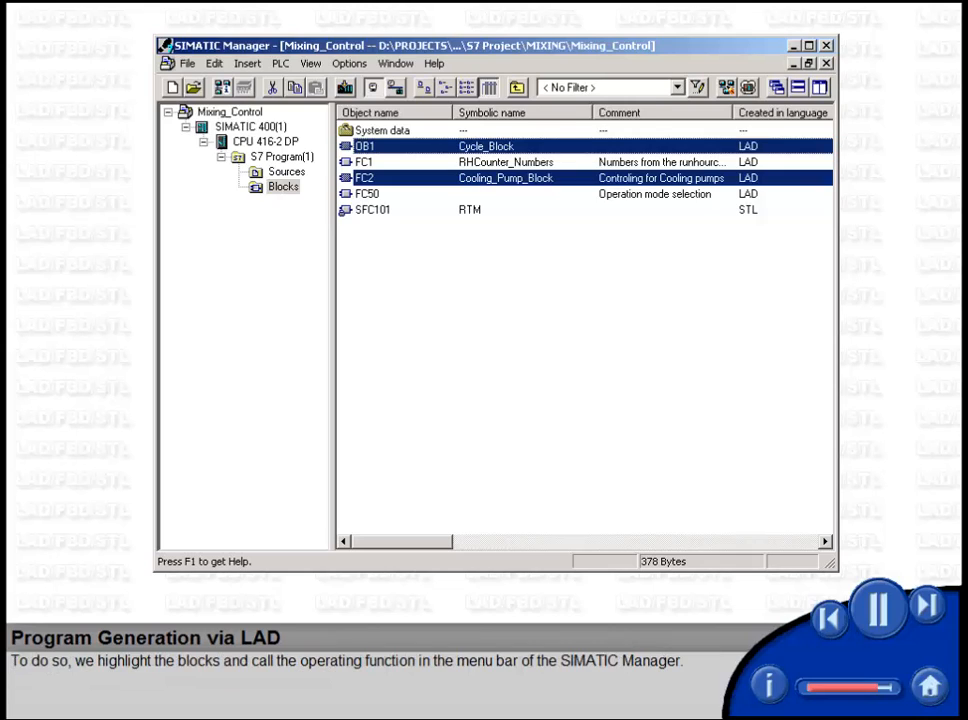